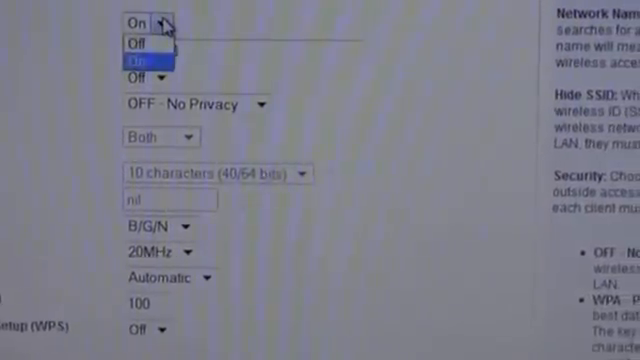
Set the Wireless Radio option to Off, leaving security at no privacy.
left_click(136, 44)
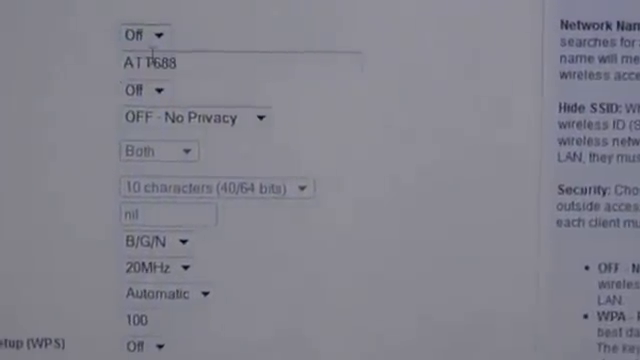